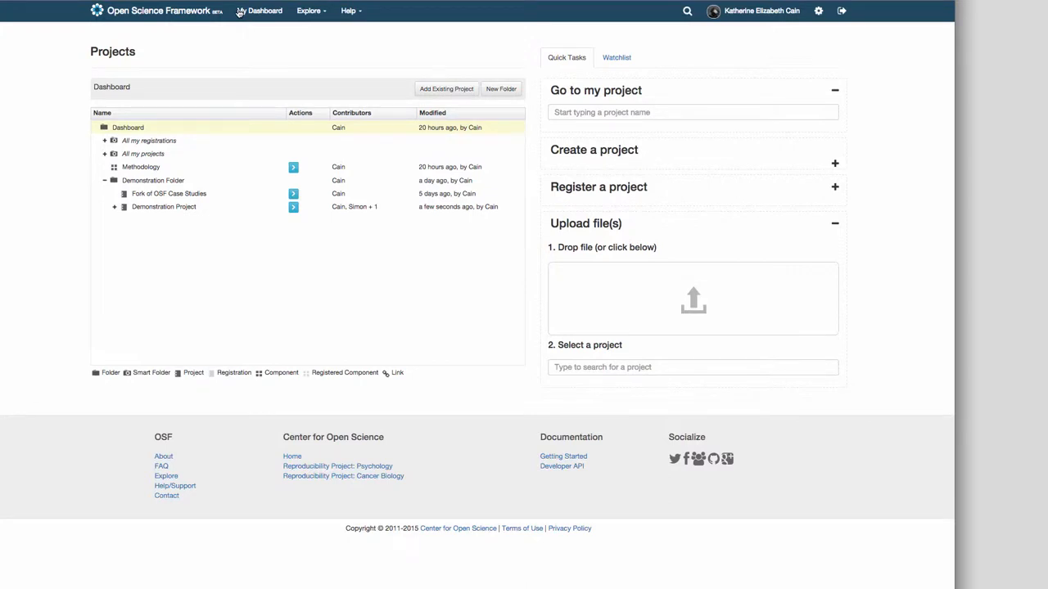
mouse_move(289, 116)
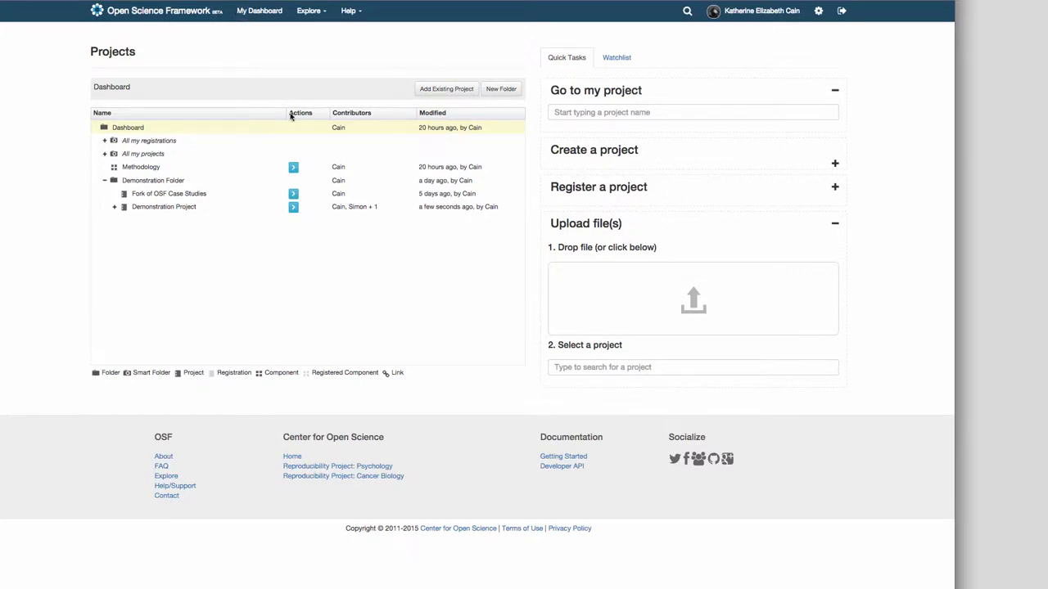
Open the Demonstration Project from the dashboard's project tree
click(163, 206)
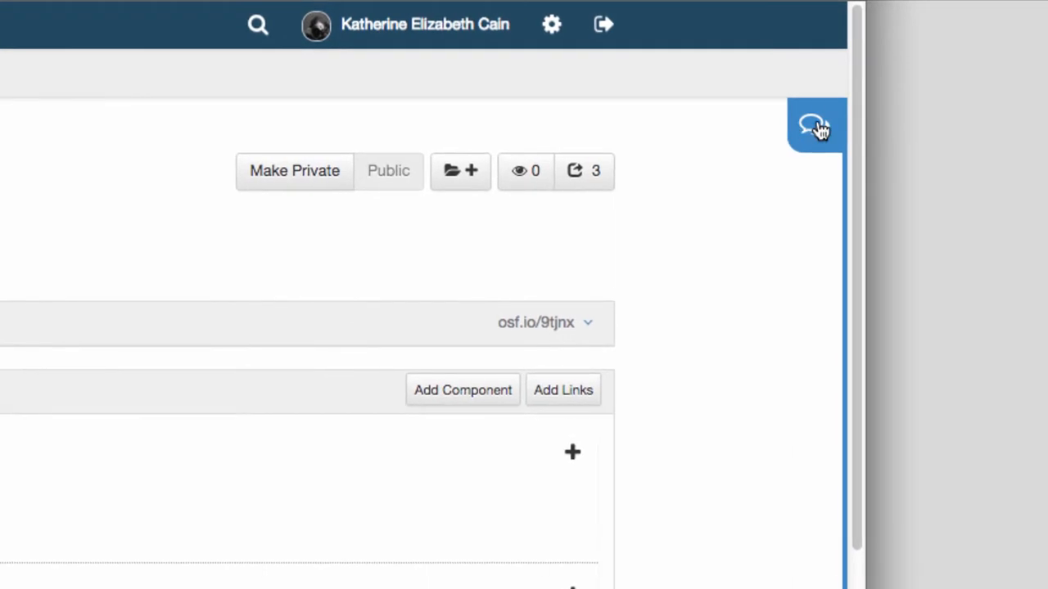
Post 'Commenting is easy!' in the project's discussion panel
click(816, 125)
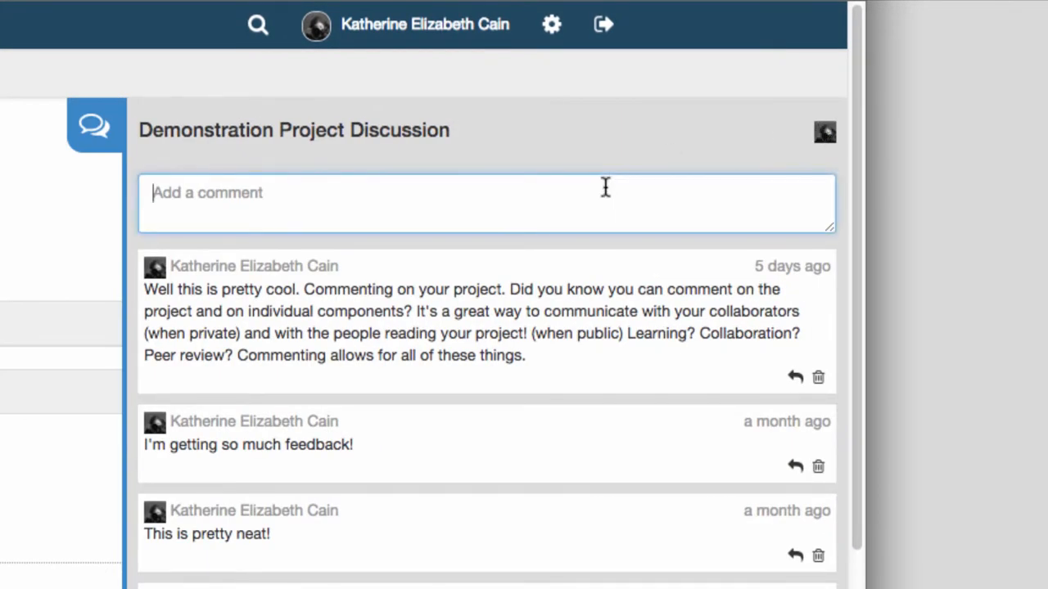
text(Commenting is easy!)
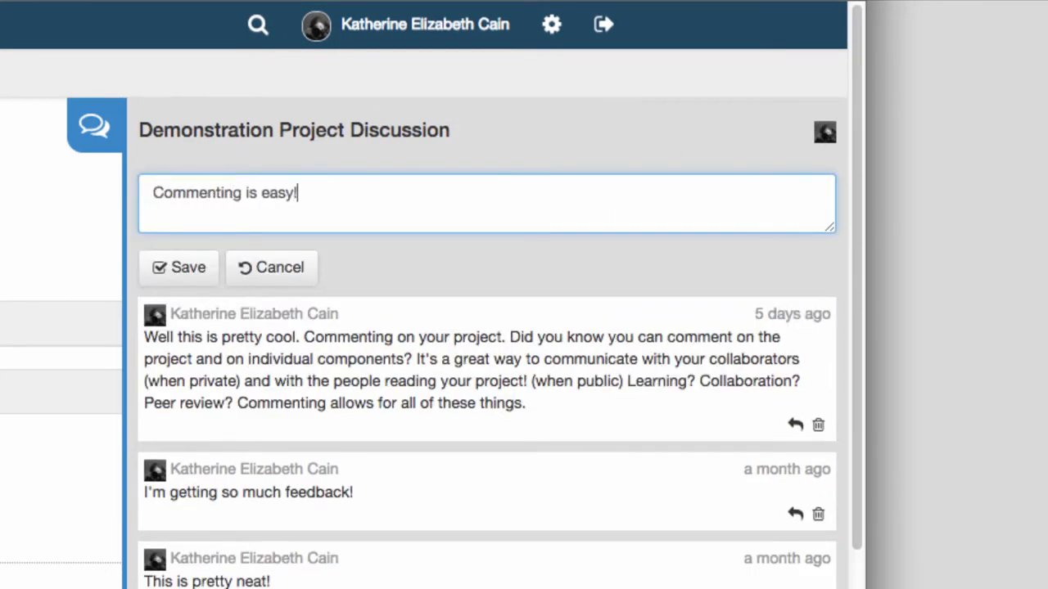
click(180, 267)
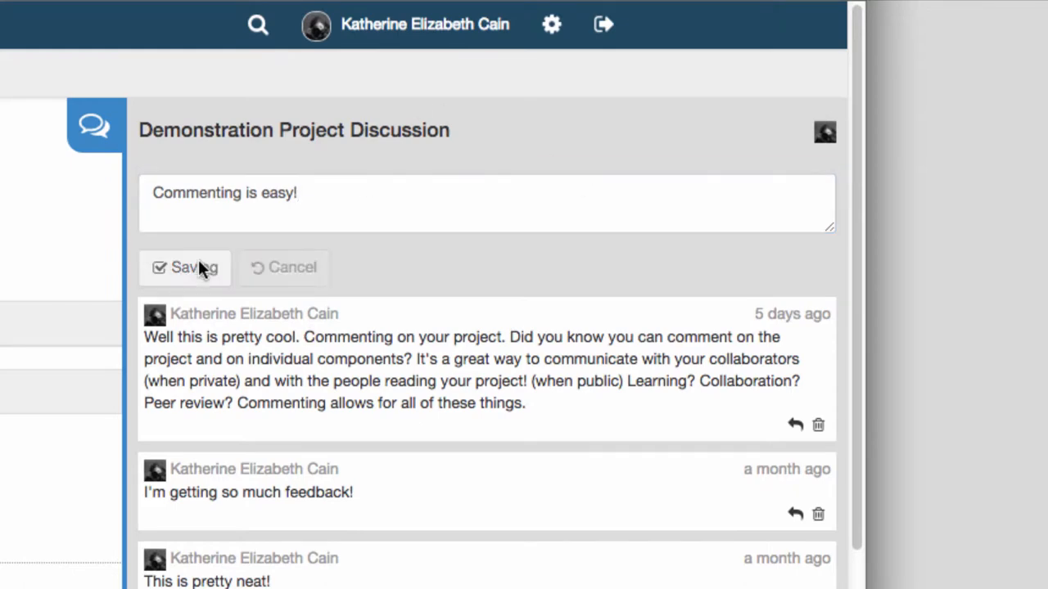
click(185, 268)
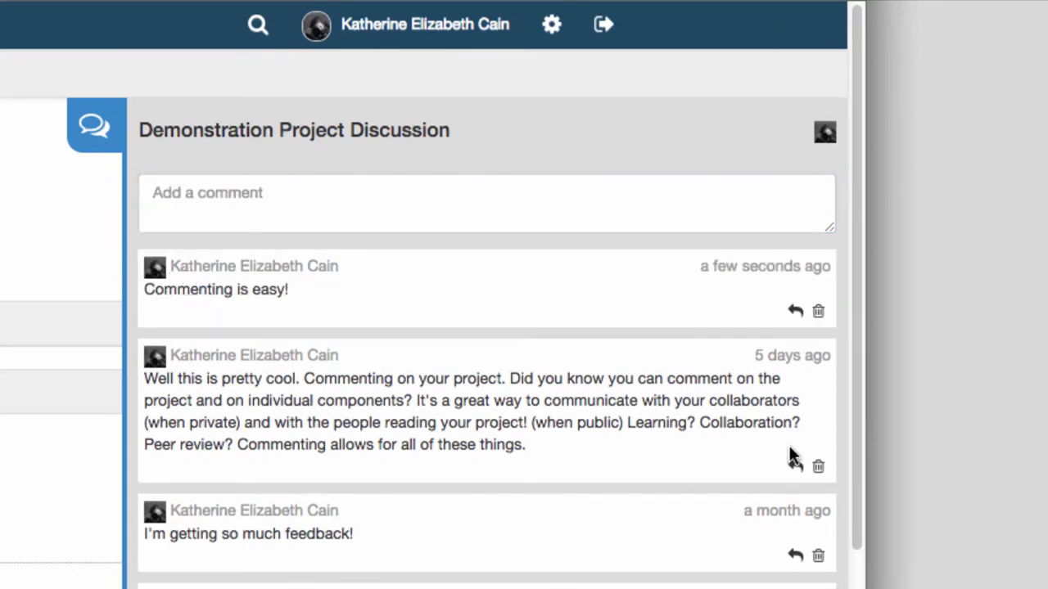